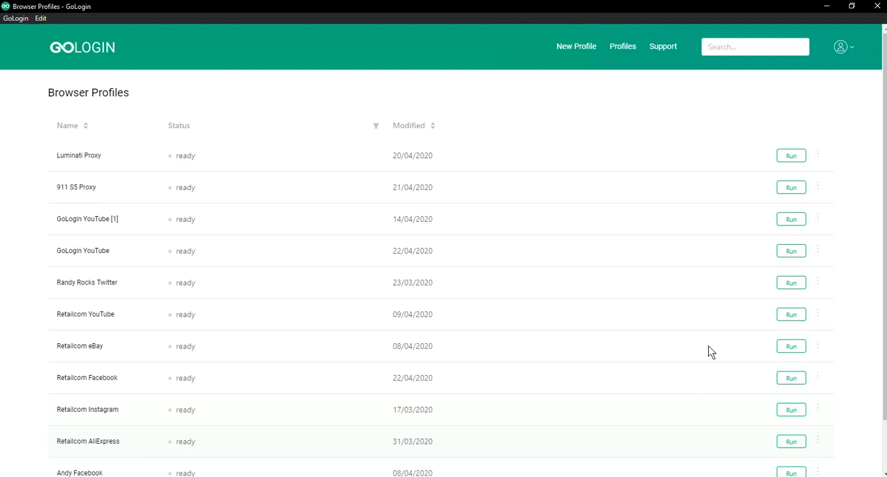
# Reveal the action menu for the GoLogin YouTube profile in the Browser Profiles list
pyautogui.click(818, 251)
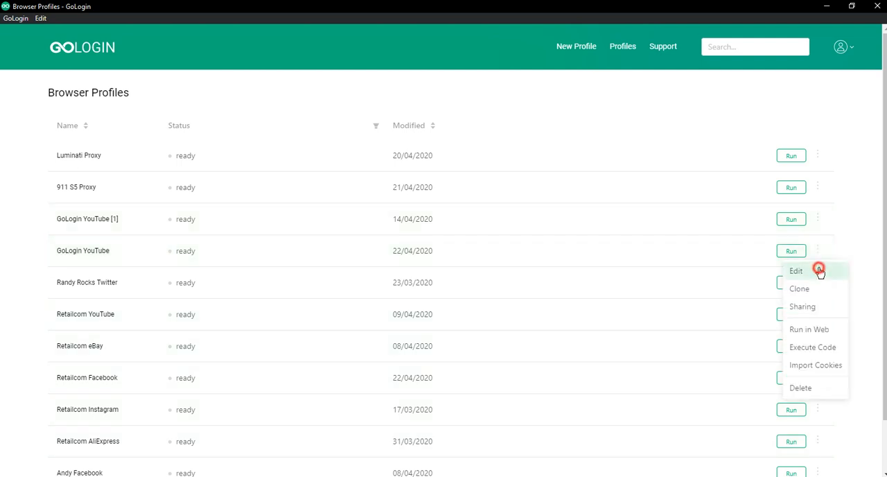
# Edit the GoLogin YouTube profile and review its full User-Agent string under Advanced settings
pyautogui.click(796, 271)
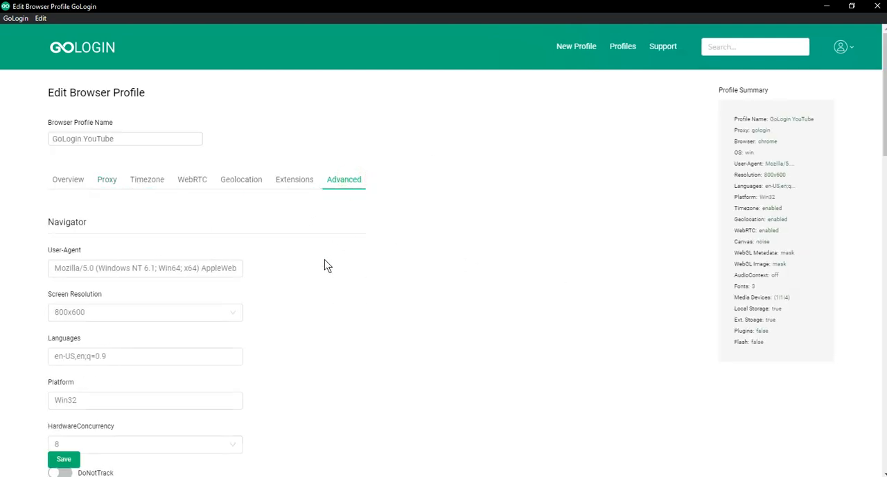
pyautogui.scroll(-3)
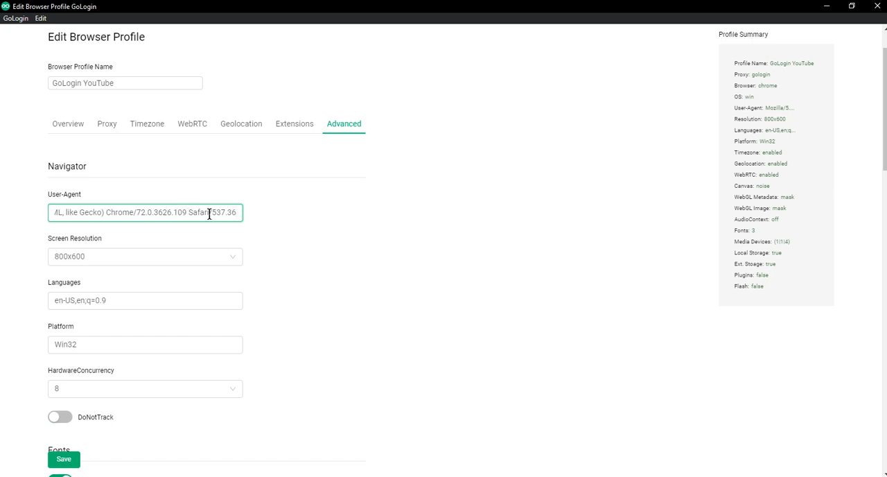
pyautogui.moveTo(364, 230)
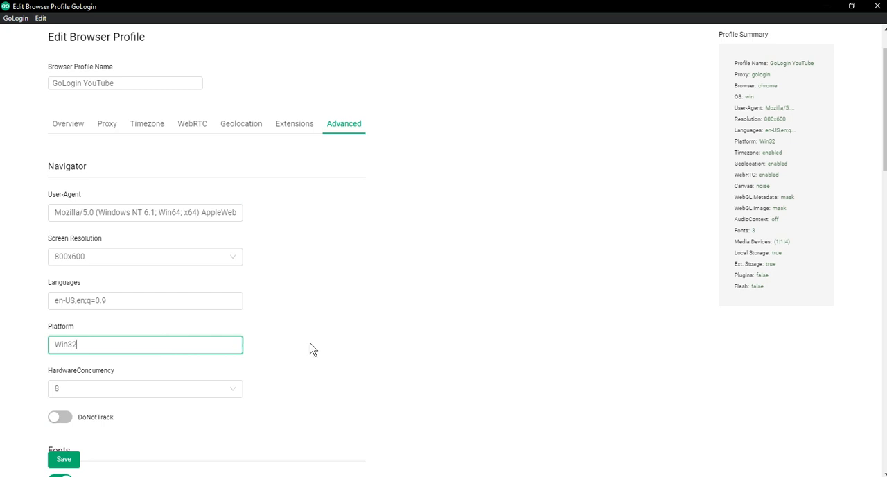
pyautogui.moveTo(333, 350)
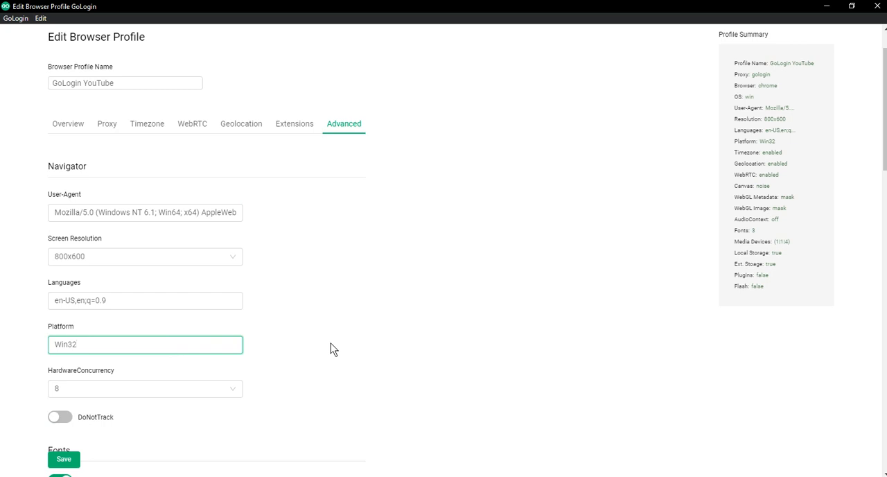
# Save the profile with Platform Win32 and return to the Browser Profiles list
pyautogui.click(63, 459)
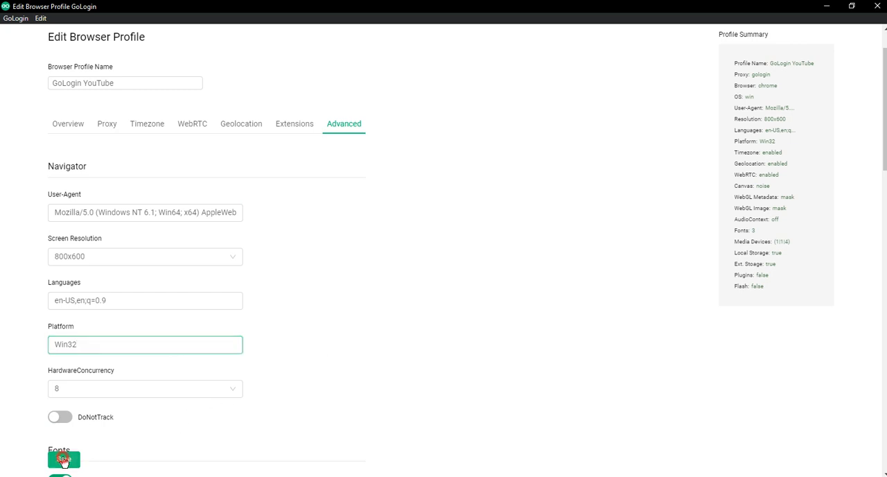
pyautogui.click(62, 457)
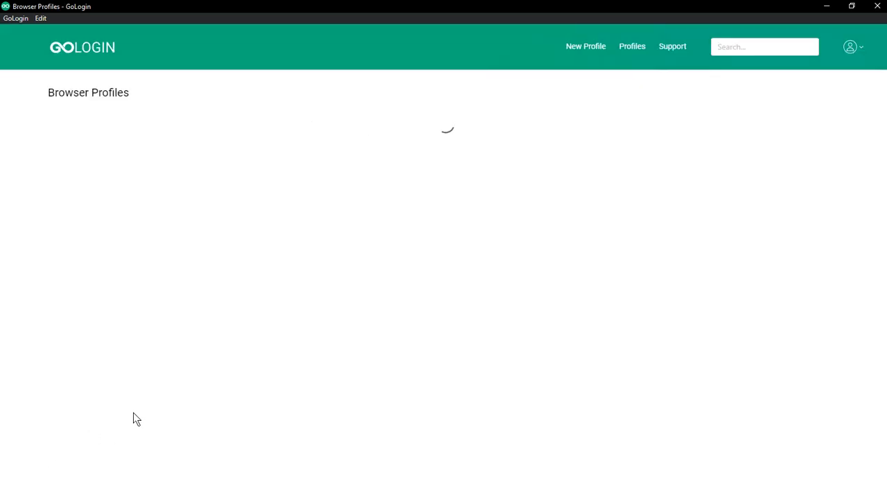